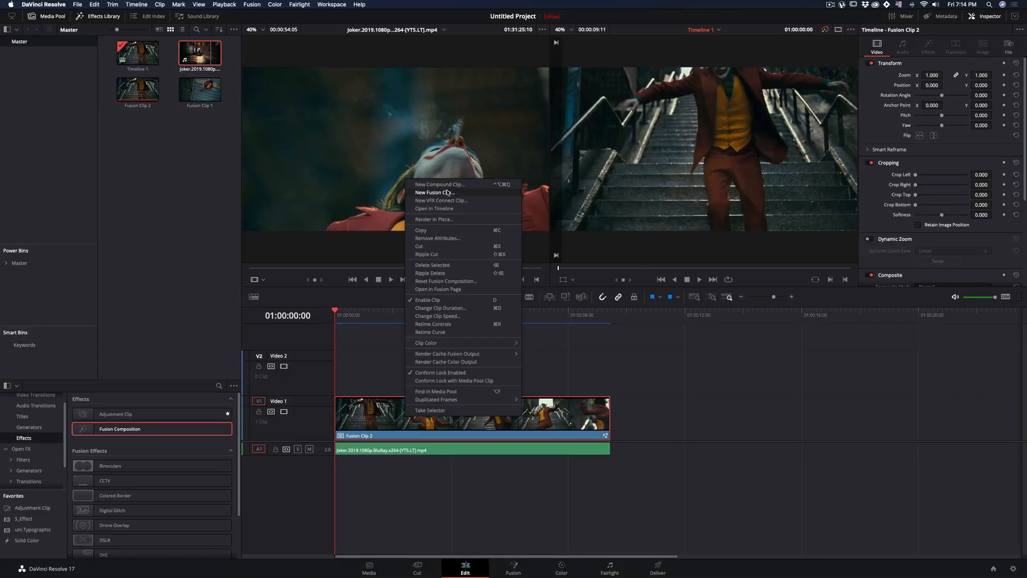
Step: Convert the Joker clip into a Fusion clip and open it on the Fusion page
{"action": "left_click", "coordinate": [441, 192]}
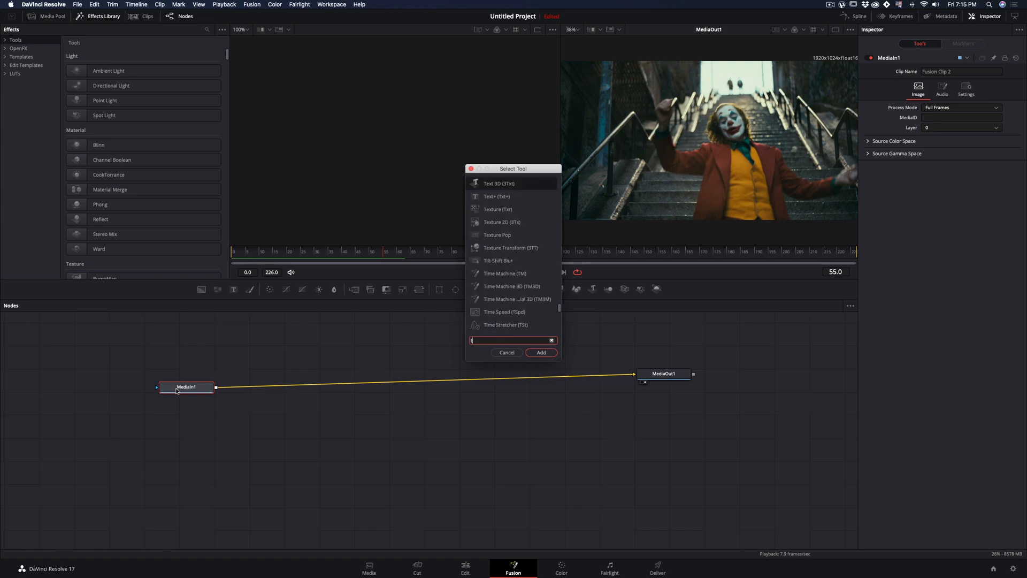
Step: Search 'time' in Select Tool and insert Time Machine between MediaIn1 and MediaOut1
{"action": "type", "text": "time"}
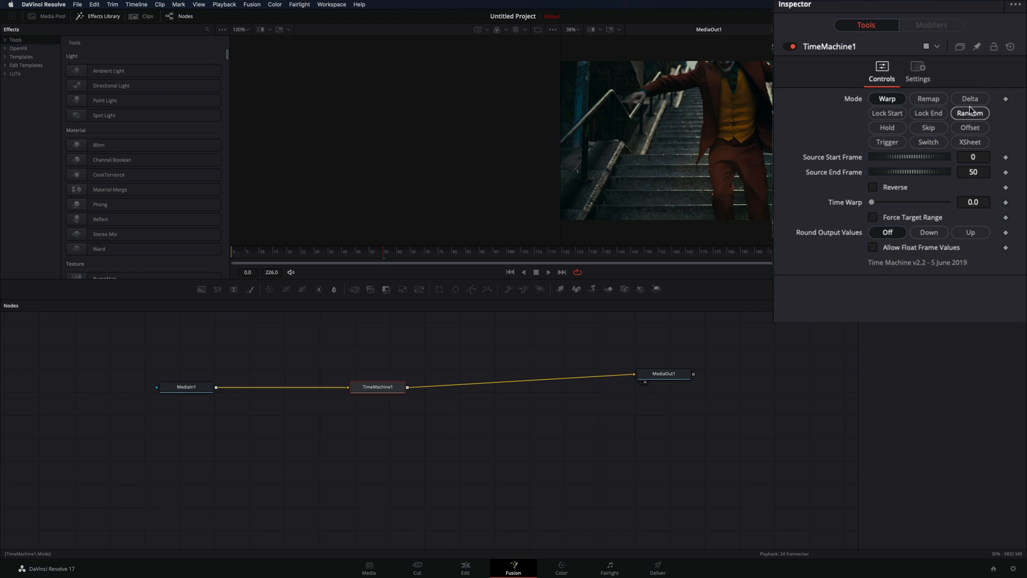
Step: Set TimeMachine1 to Random mode, enable Force Target Range, and set target start 55
{"action": "left_click", "coordinate": [970, 113]}
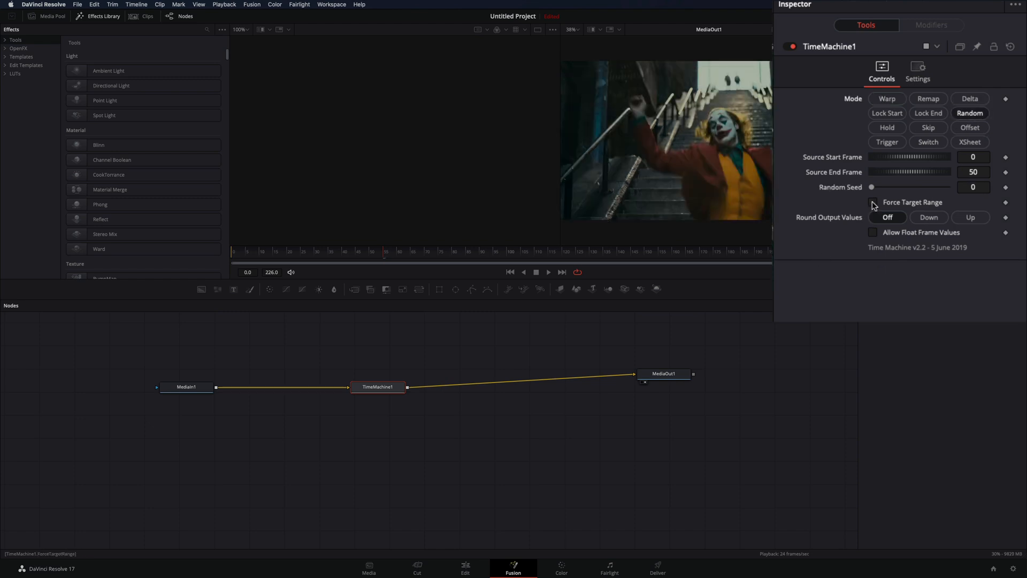
{"action": "left_click", "coordinate": [872, 201]}
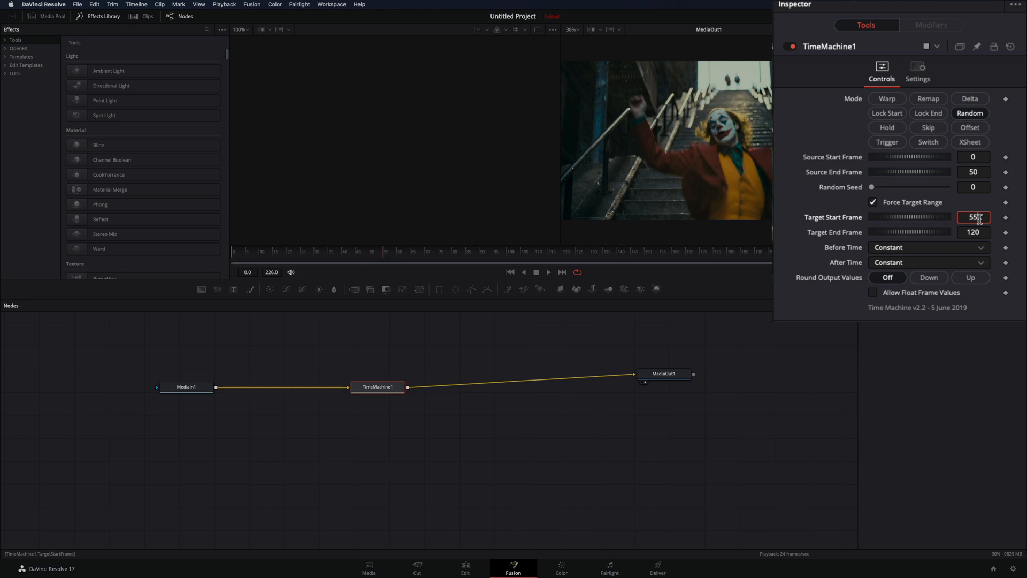
{"action": "left_click", "coordinate": [972, 231]}
{"action": "type", "text": "6"}
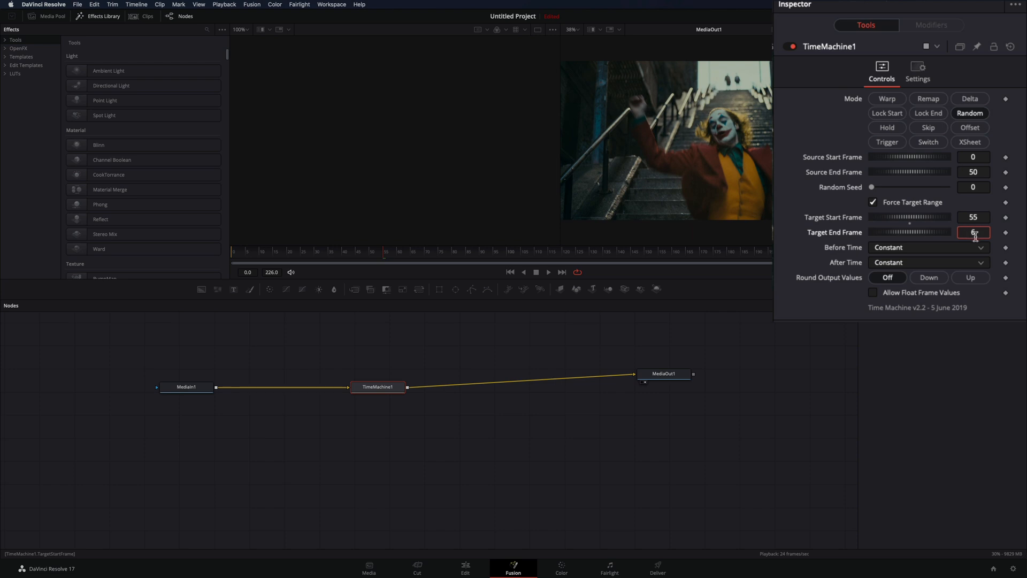
Step: Set Before/After Time to Do Nothing, source range 50–62, and target end 62
{"action": "left_click", "coordinate": [980, 249]}
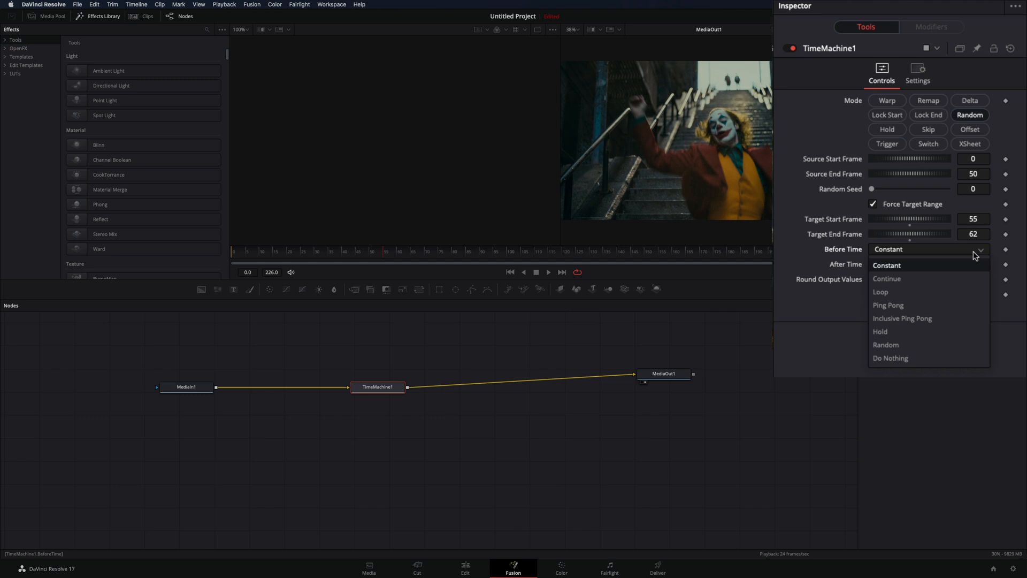
{"action": "left_click", "coordinate": [890, 358]}
{"action": "type", "text": "50"}
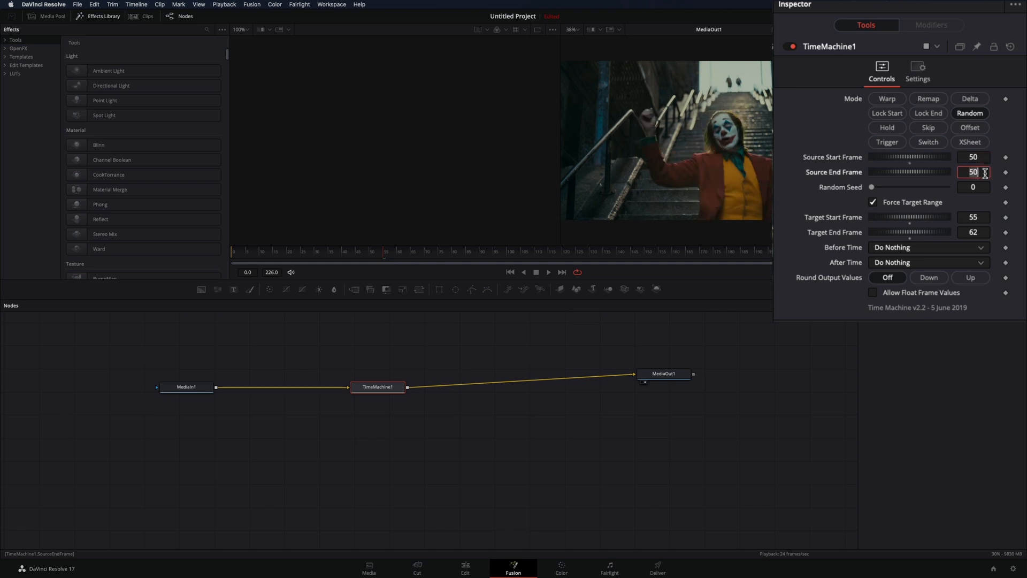
{"action": "type", "text": "62"}
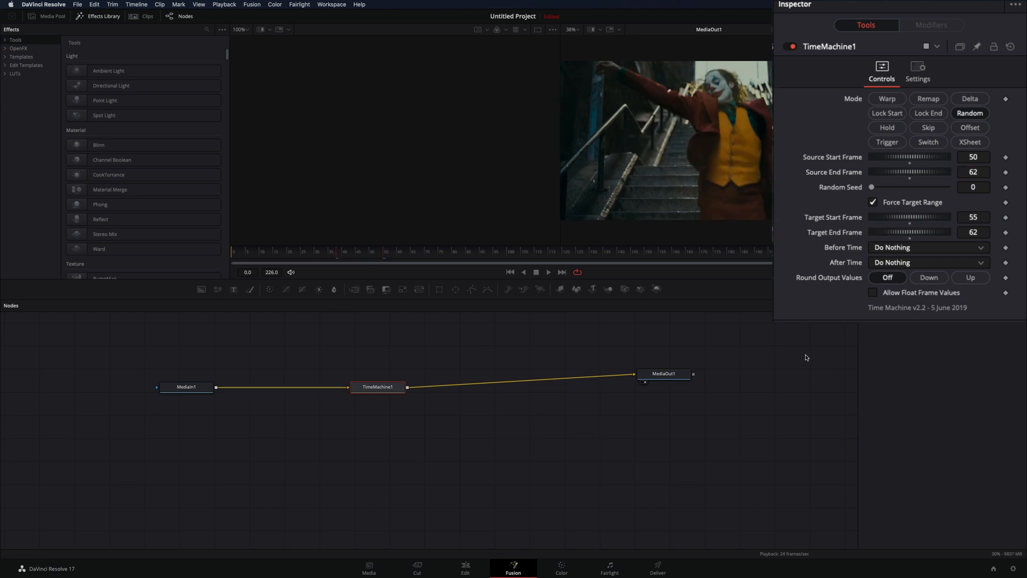